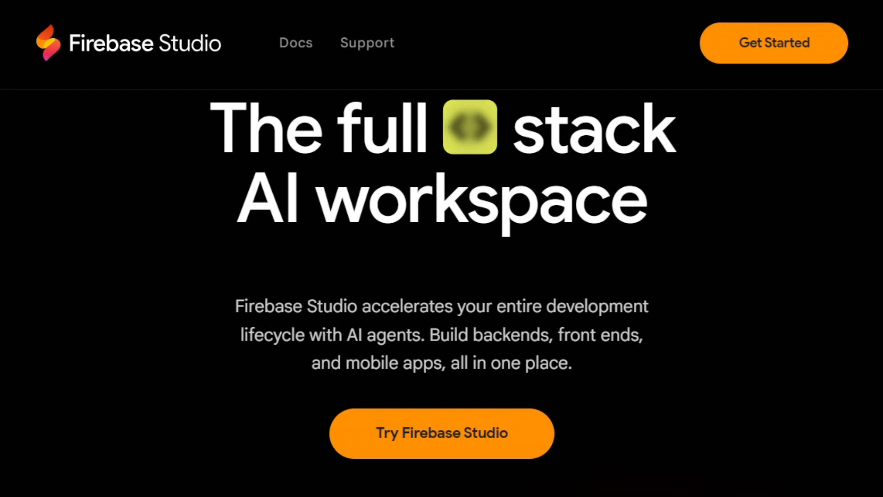
# Step: Scroll past the Firebase Studio hero and the Cursor 'AI Code Editor' headline with its demo editor
pyautogui.scroll(-3)
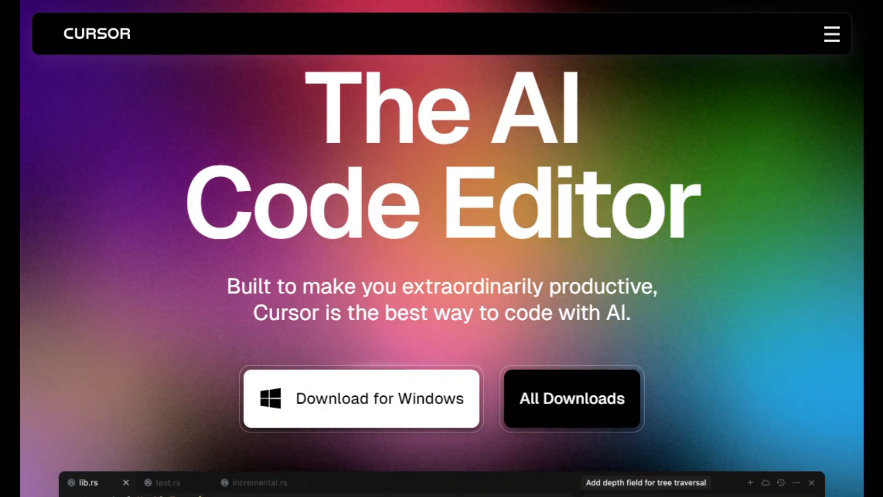
pyautogui.scroll(-3)
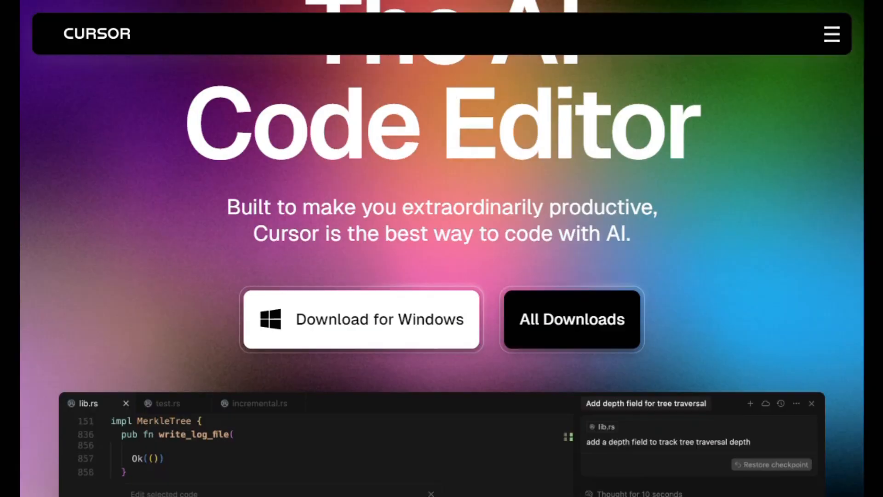
pyautogui.scroll(-3)
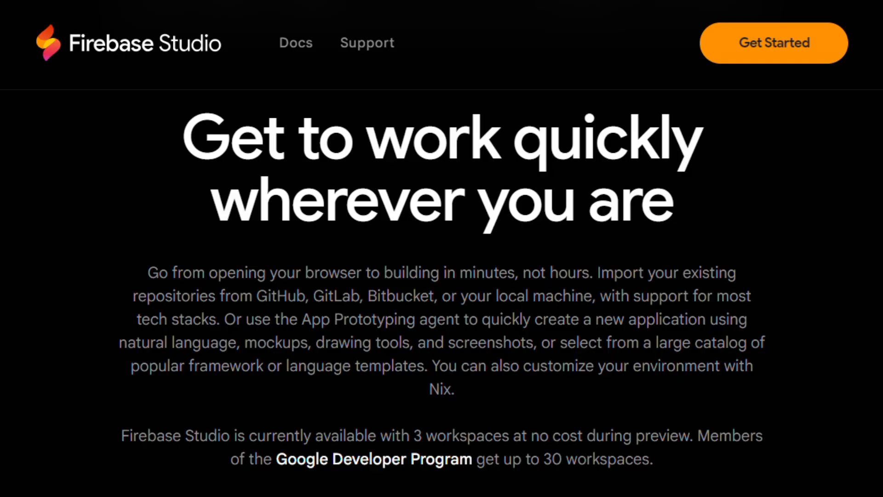
# Step: View the Google Developer Program workspace-limits table in the Firebase docs, then scroll to Deployment & Monitoring
pyautogui.click(375, 458)
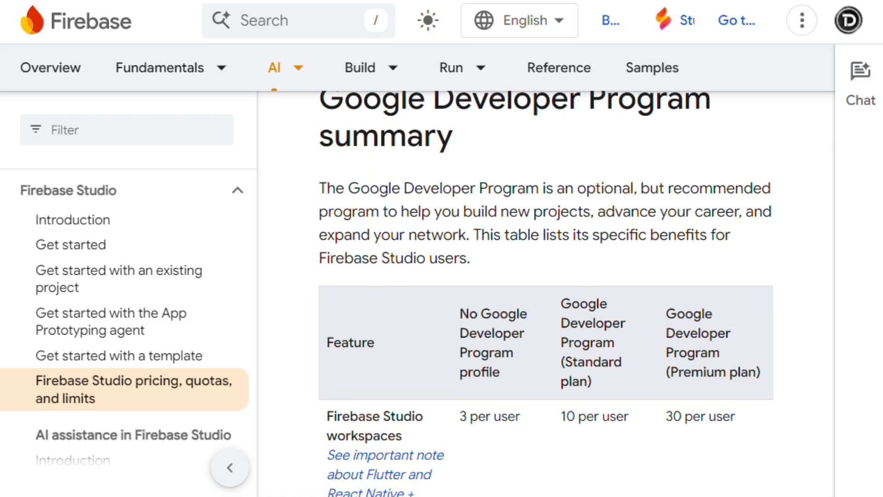
pyautogui.scroll(-3)
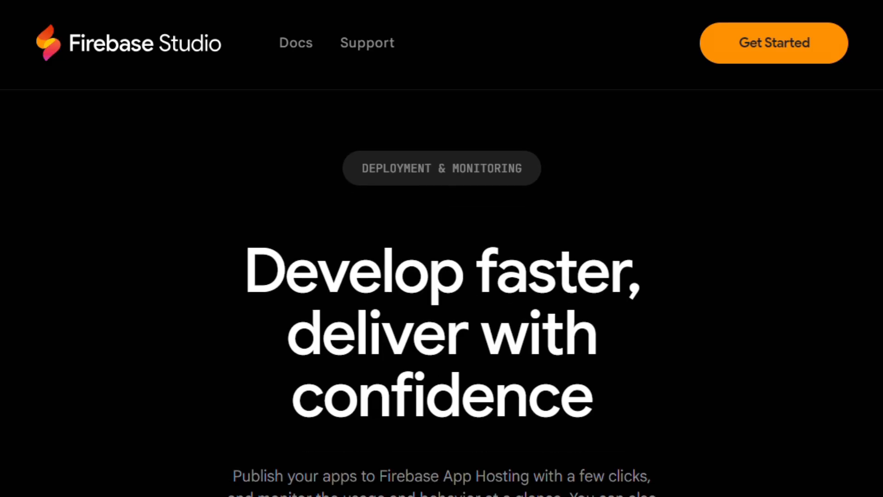
# Step: Scroll the Firebase Studio page through Deployment & Monitoring, Collaboration and End-to-End Testing
pyautogui.scroll(-3)
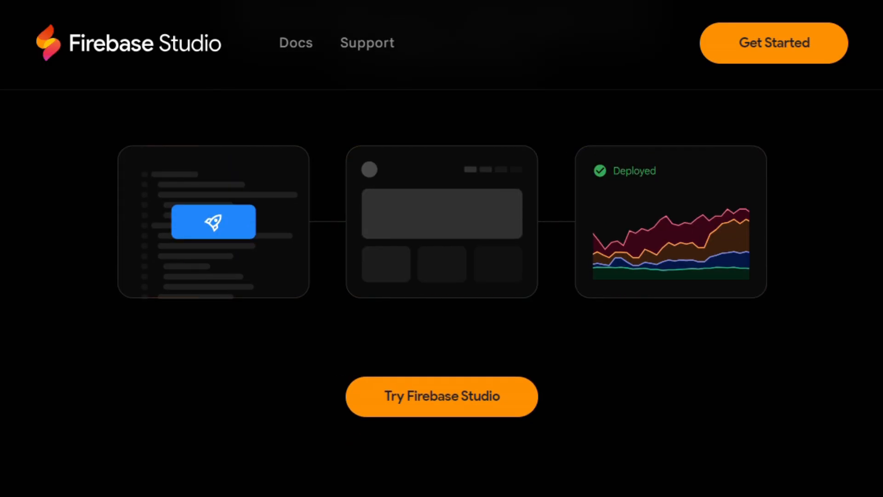
pyautogui.scroll(-3)
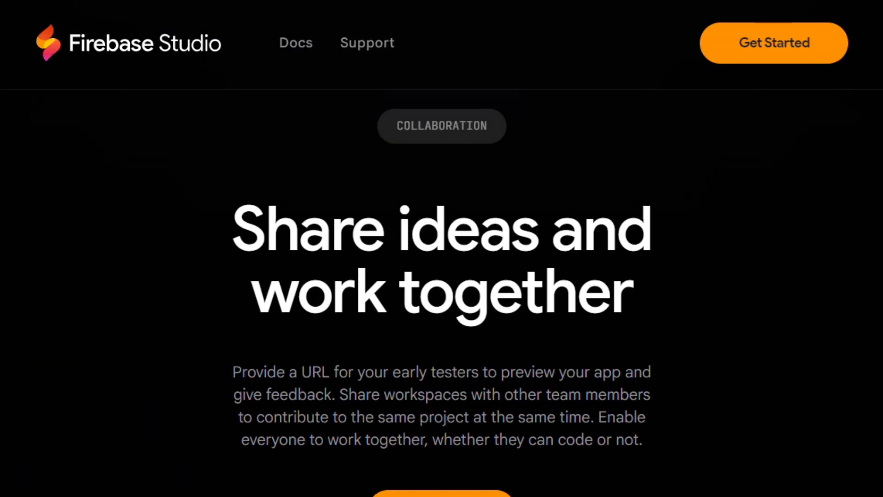
pyautogui.scroll(-3)
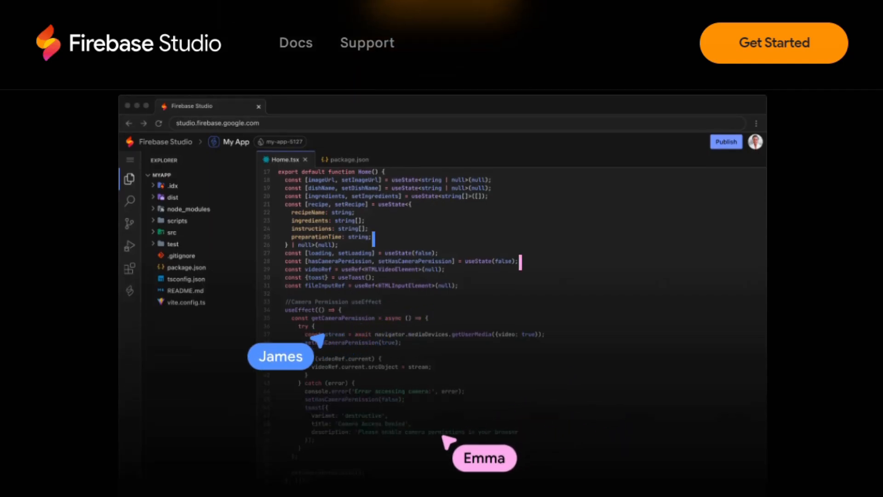
pyautogui.scroll(-3)
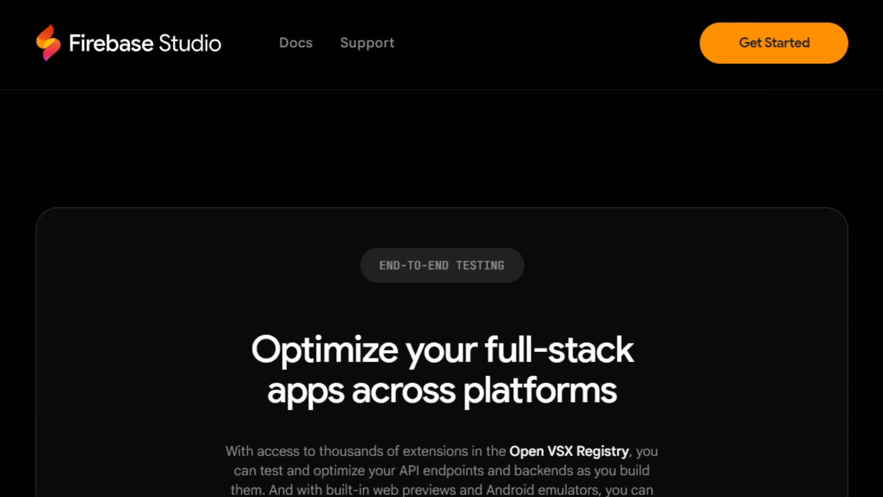
pyautogui.scroll(-3)
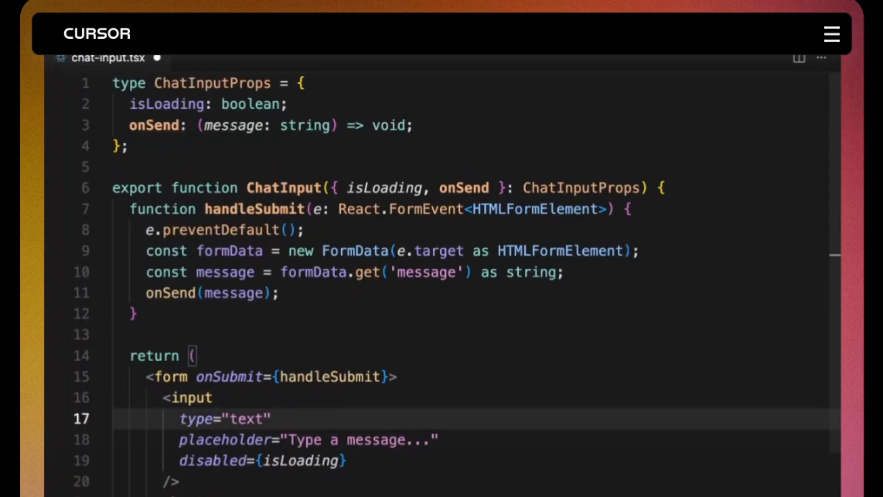
# Step: Scroll Cursor's homepage from the autocomplete editor demo down to the 'Knows your codebase' chat demo
pyautogui.write('name="message"')
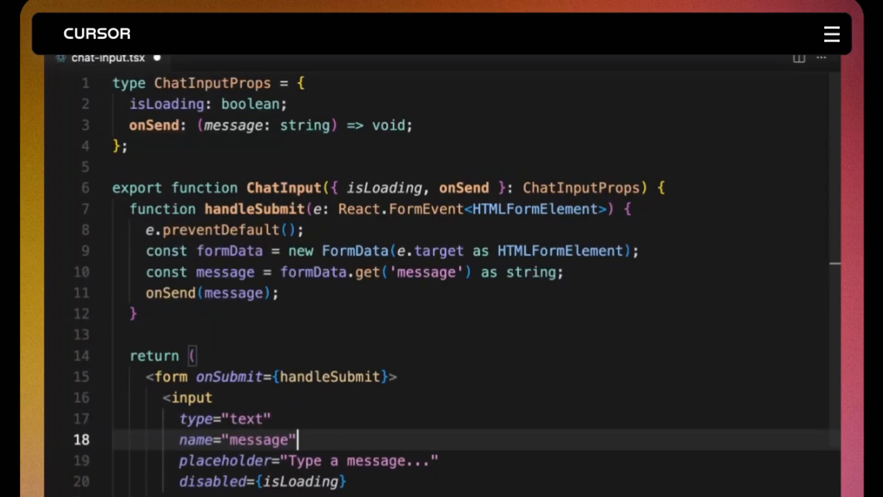
pyautogui.scroll(-3)
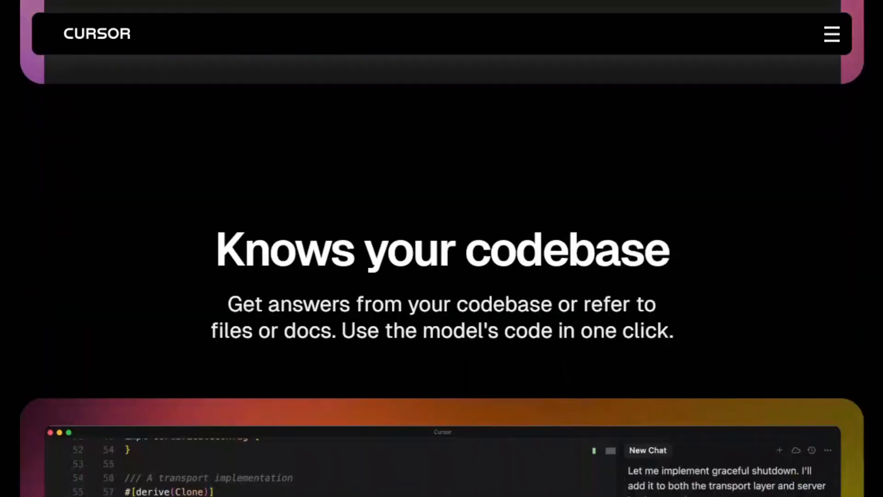
pyautogui.scroll(-3)
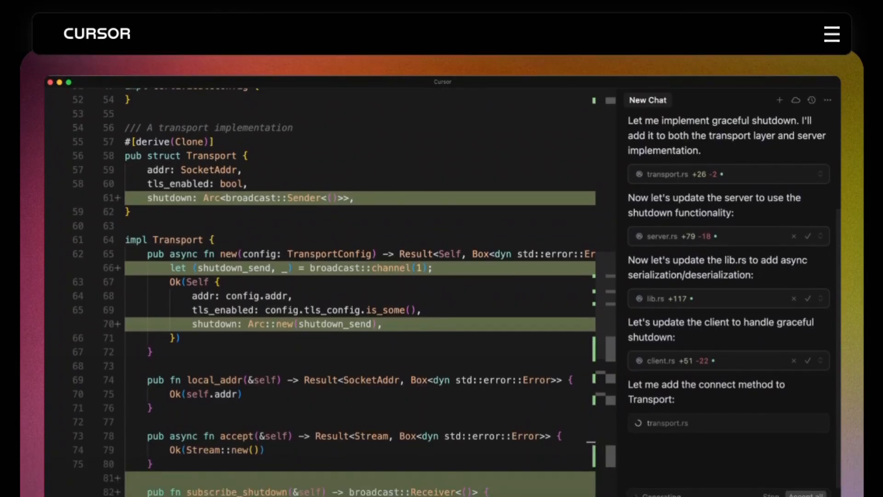
pyautogui.scroll(-3)
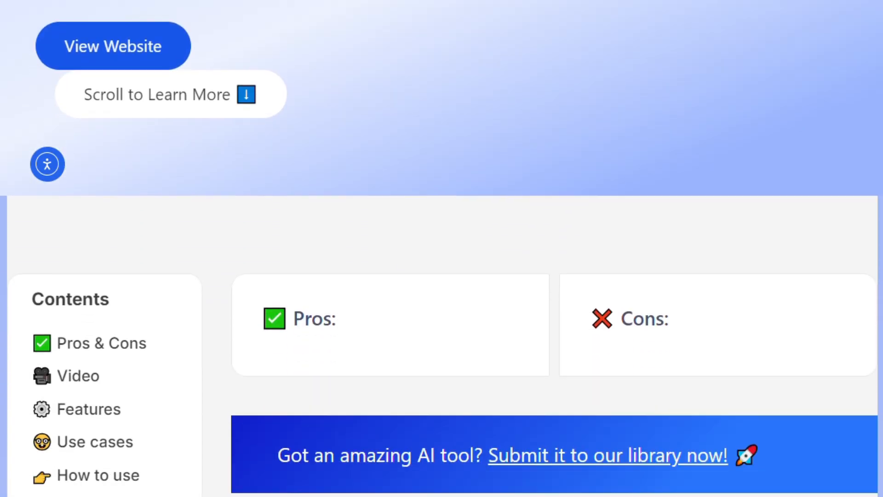
# Step: Scroll the Firebase Studio review past Pros & Cons and the video to Key Features
pyautogui.scroll(-3)
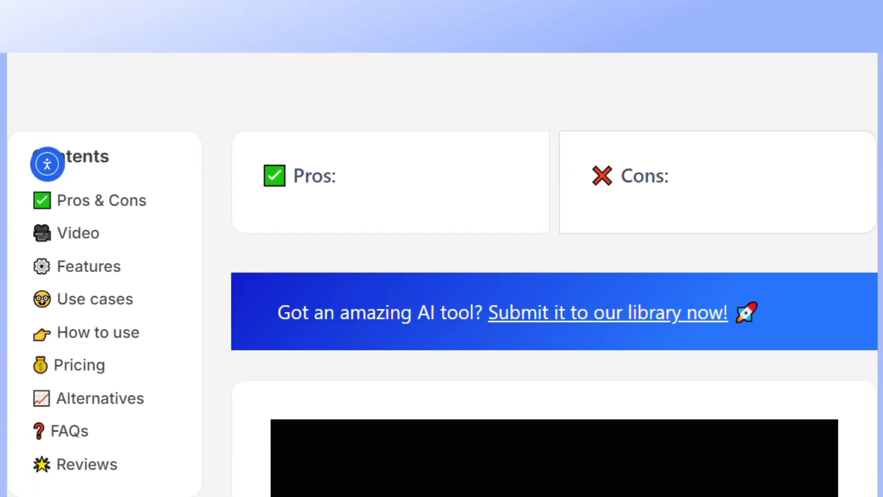
pyautogui.scroll(-3)
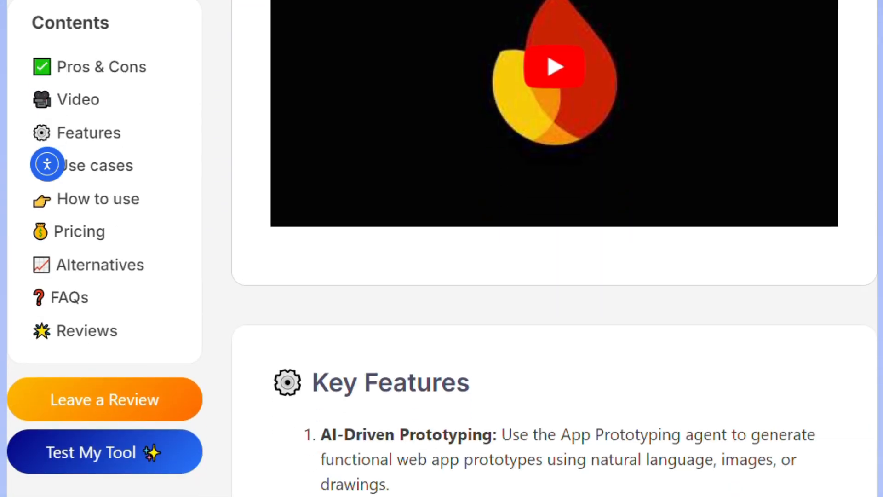
pyautogui.scroll(-3)
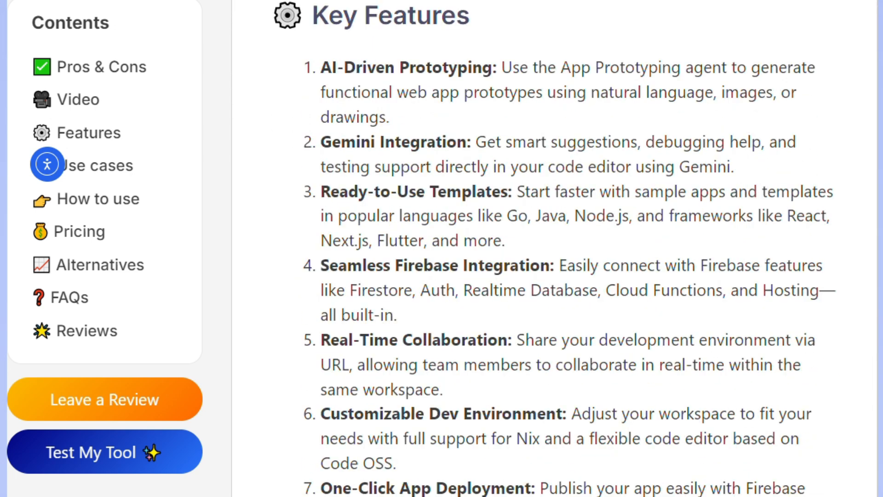
pyautogui.scroll(-3)
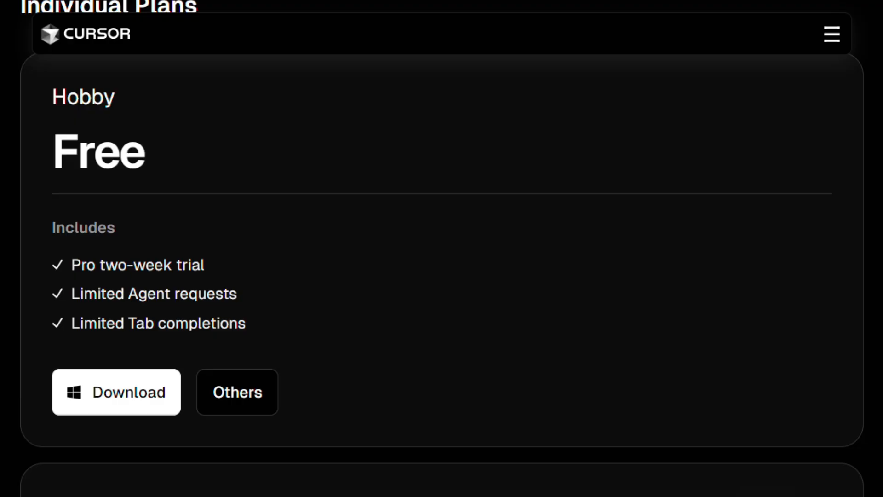
# Step: Scroll through Cursor's Hobby (free), Pro ($20/mo) and Ultra ($200/mo) plan cards
pyautogui.scroll(-3)
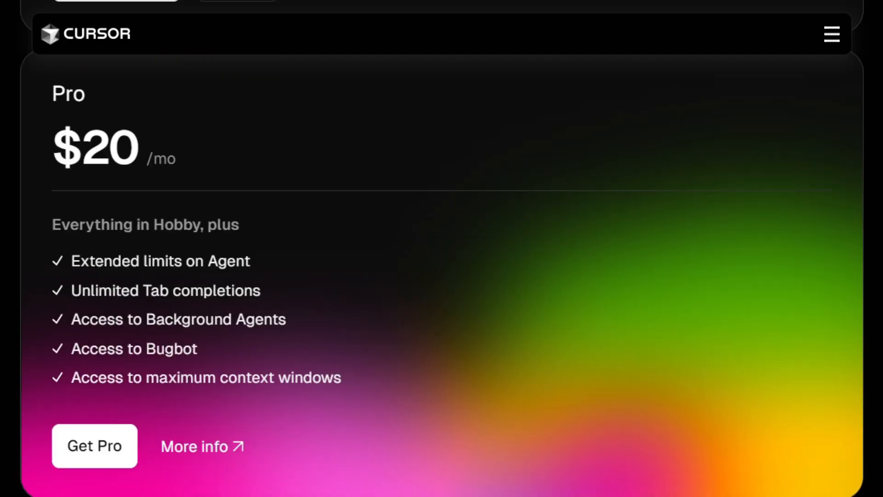
pyautogui.scroll(-3)
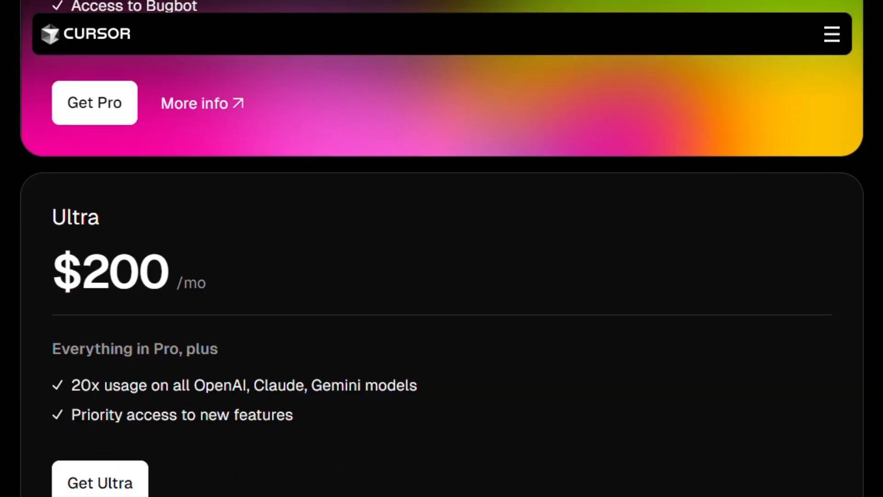
pyautogui.scroll(-3)
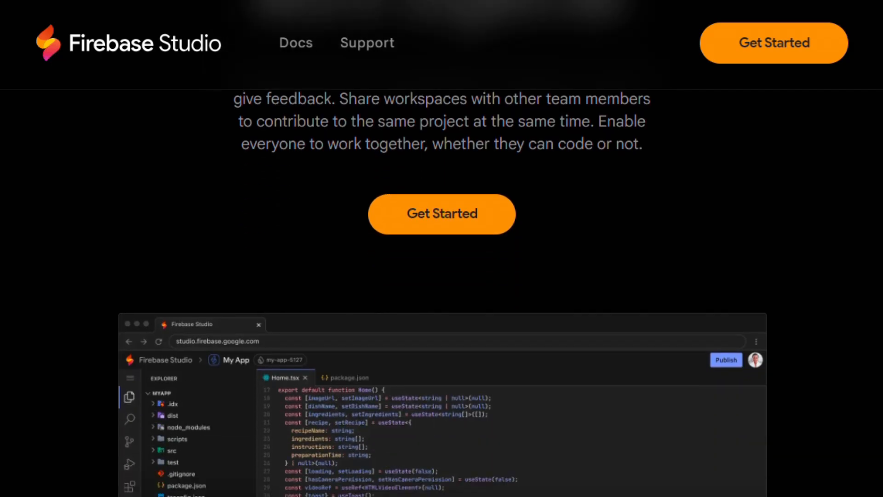
# Step: Scroll Firebase Studio past the shared-editor screenshot to the 'Hello, Jane' prototyping start screen
pyautogui.scroll(-3)
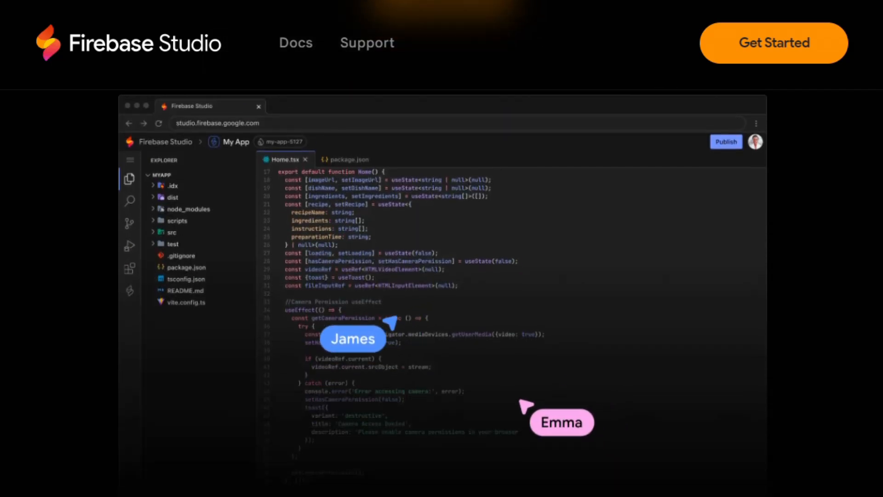
pyautogui.scroll(-3)
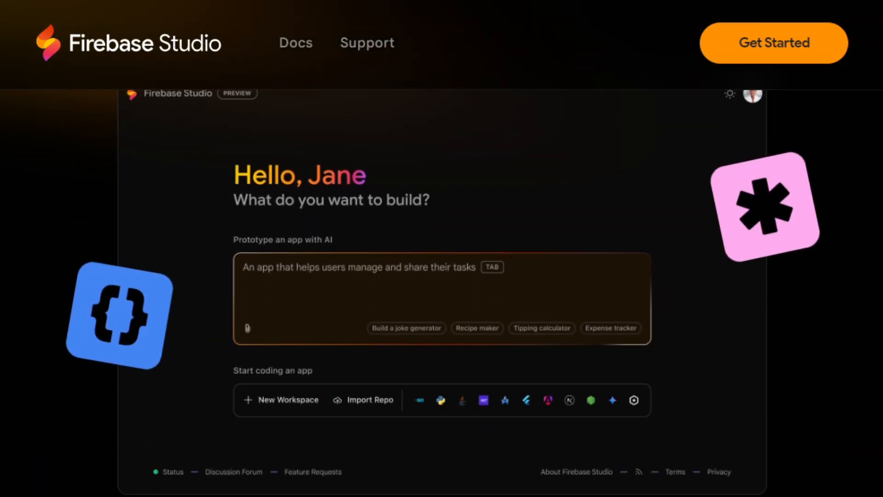
pyautogui.scroll(-3)
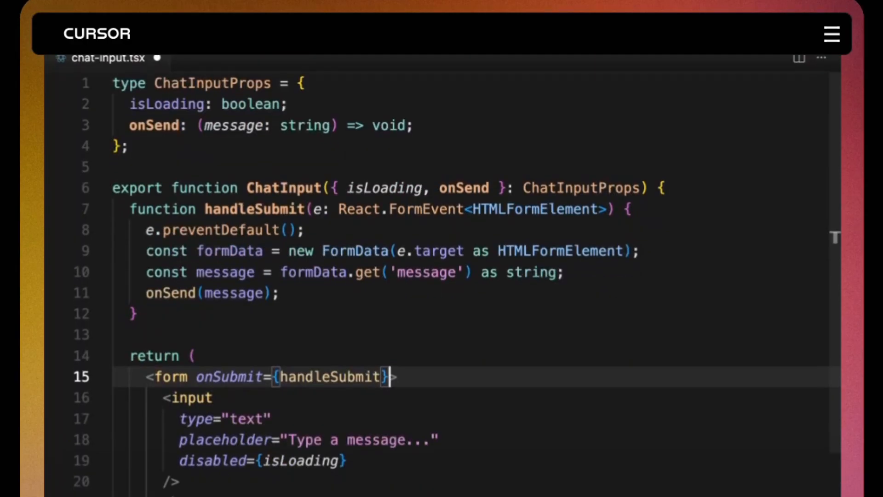
# Step: Scroll Cursor's homepage from 'The AI Code Editor' hero through the demo to 'Knows your codebase'
pyautogui.write('name="message"')
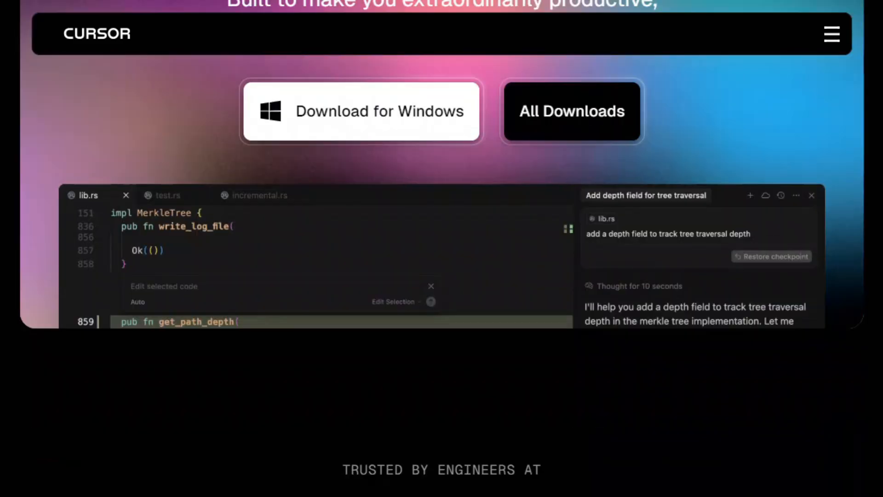
pyautogui.scroll(-3)
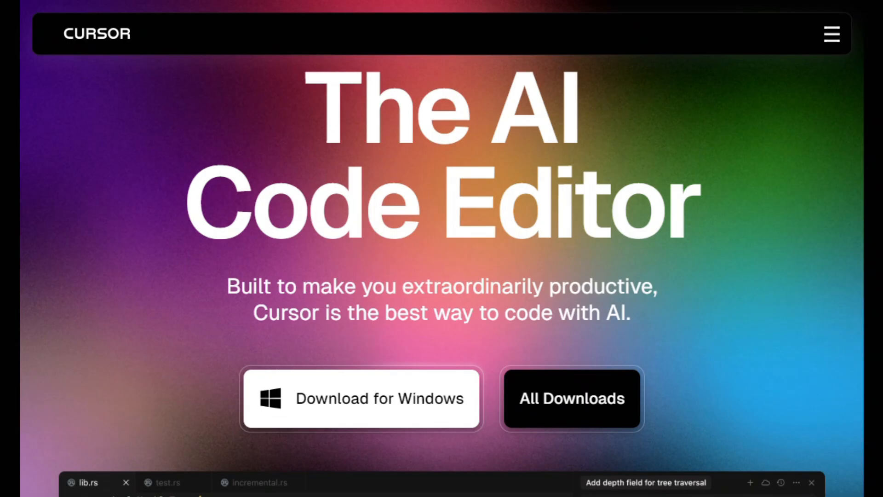
pyautogui.scroll(-3)
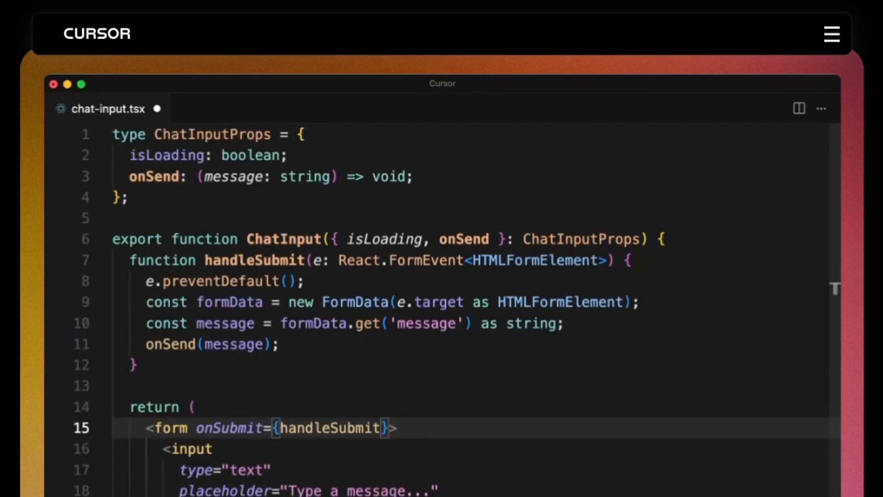
pyautogui.write('name="message"')
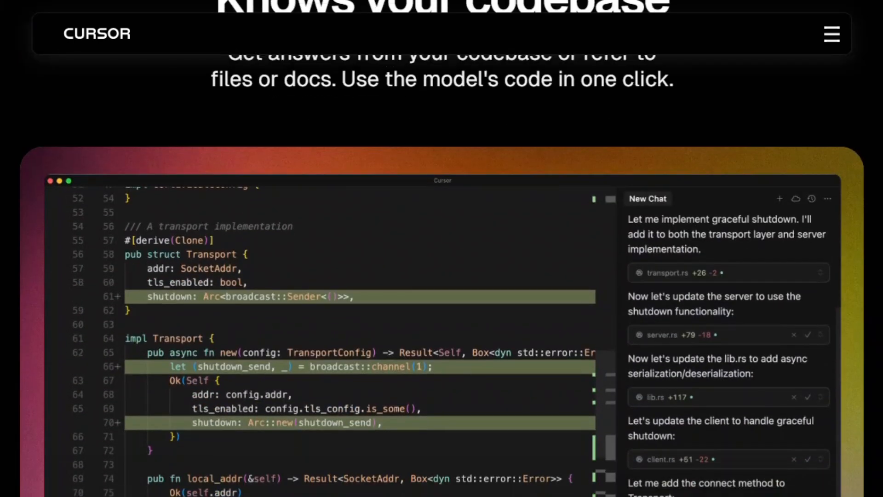
pyautogui.scroll(-3)
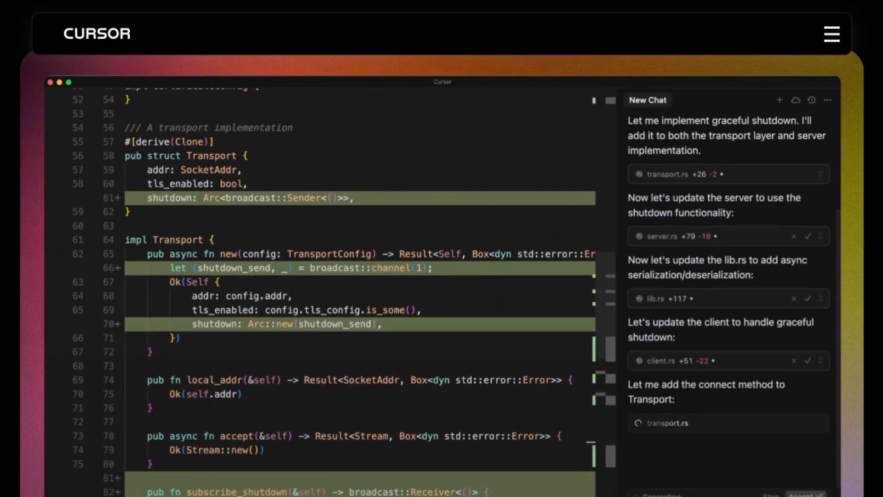